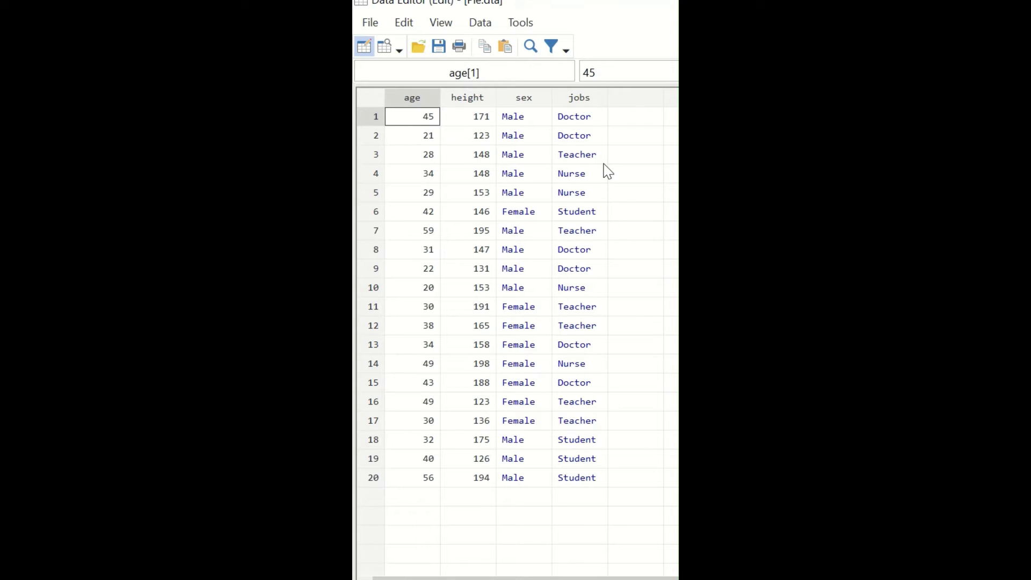
mouse_move(402, 111)
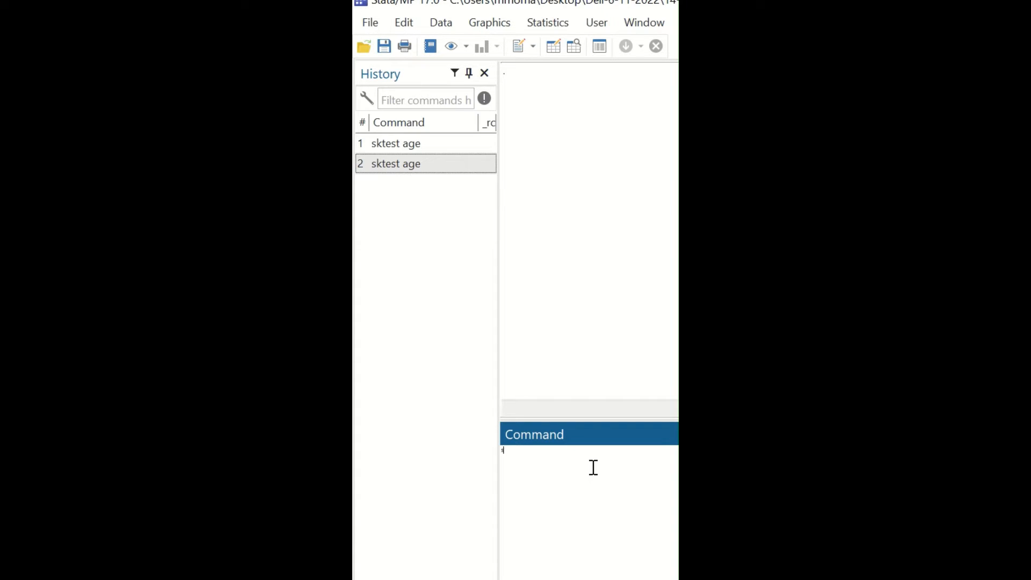
Run 'sktest age' to test age for normality via skewness and kurtosis.
text(sktest)
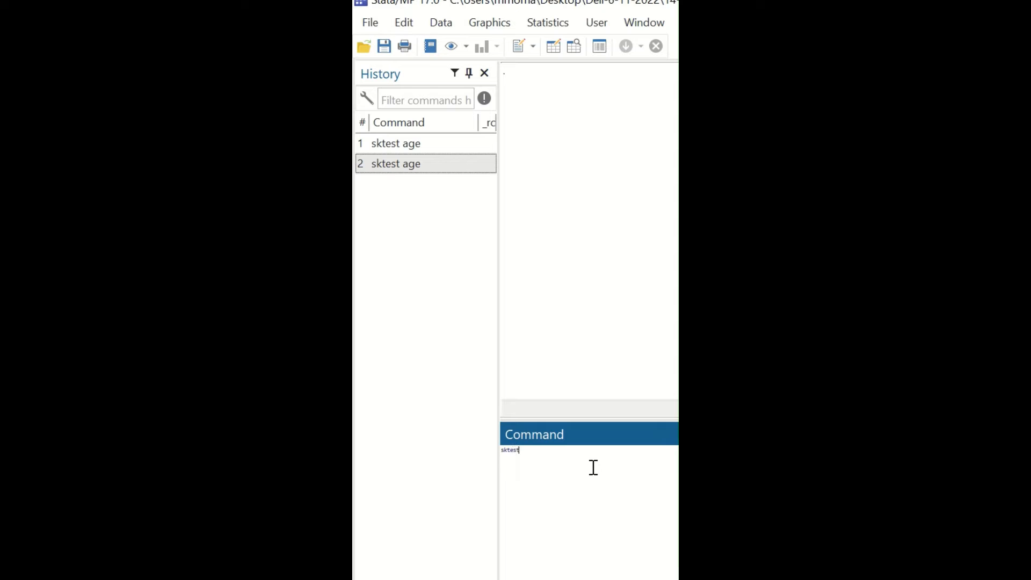
text(age)
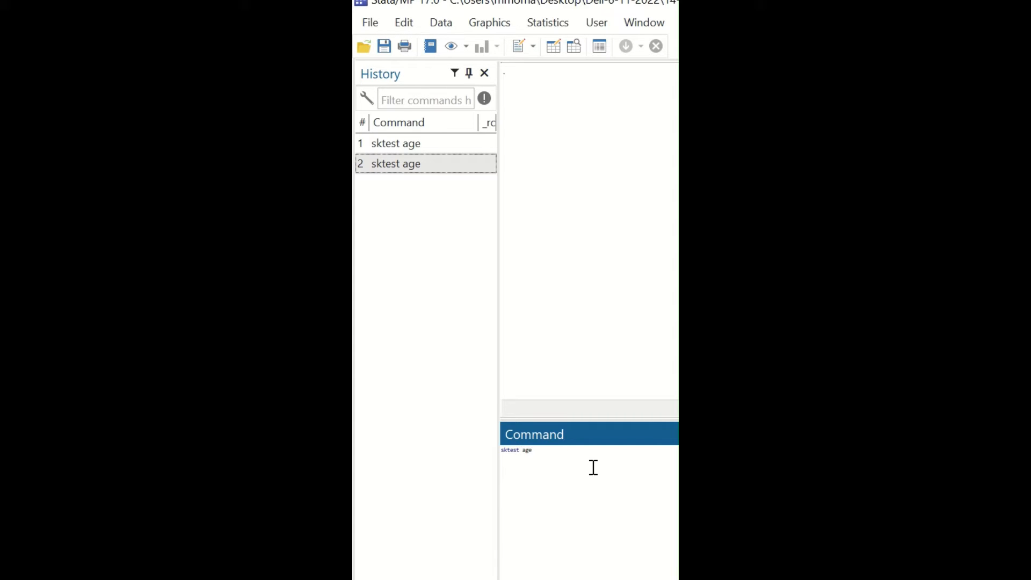
key(Return)
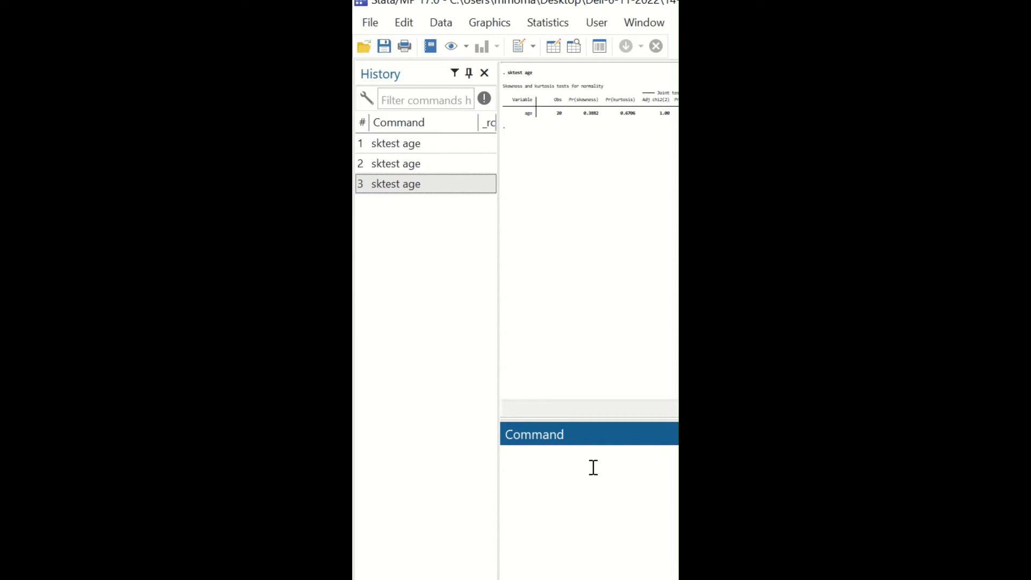
click(589, 450)
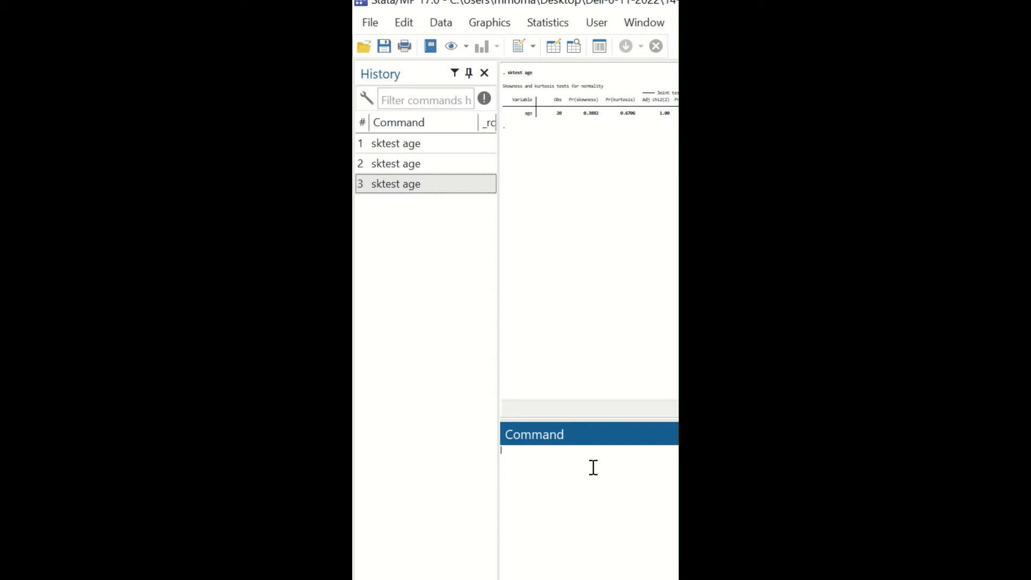
mouse_move(598, 132)
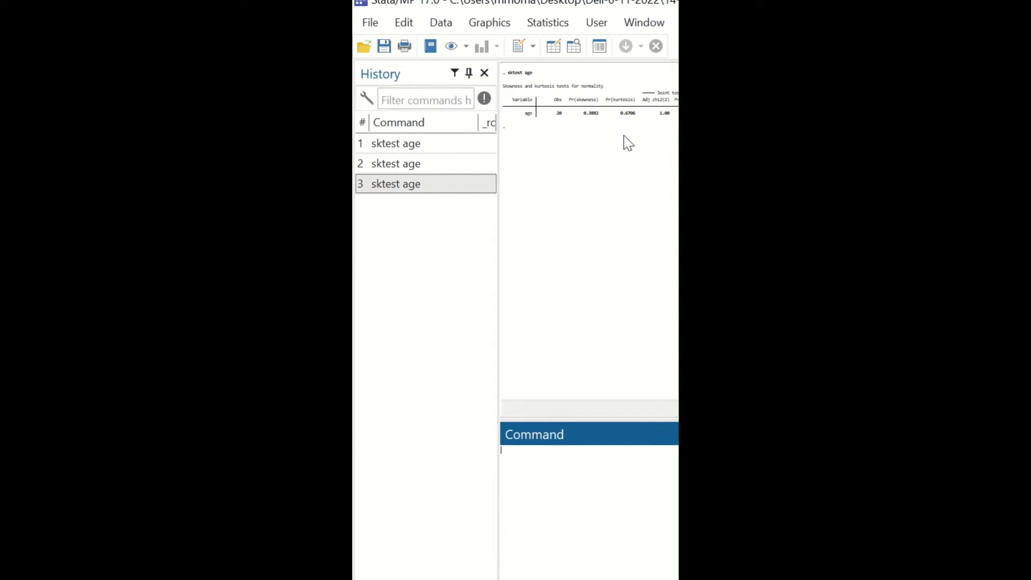
mouse_move(620, 171)
text(swilk)
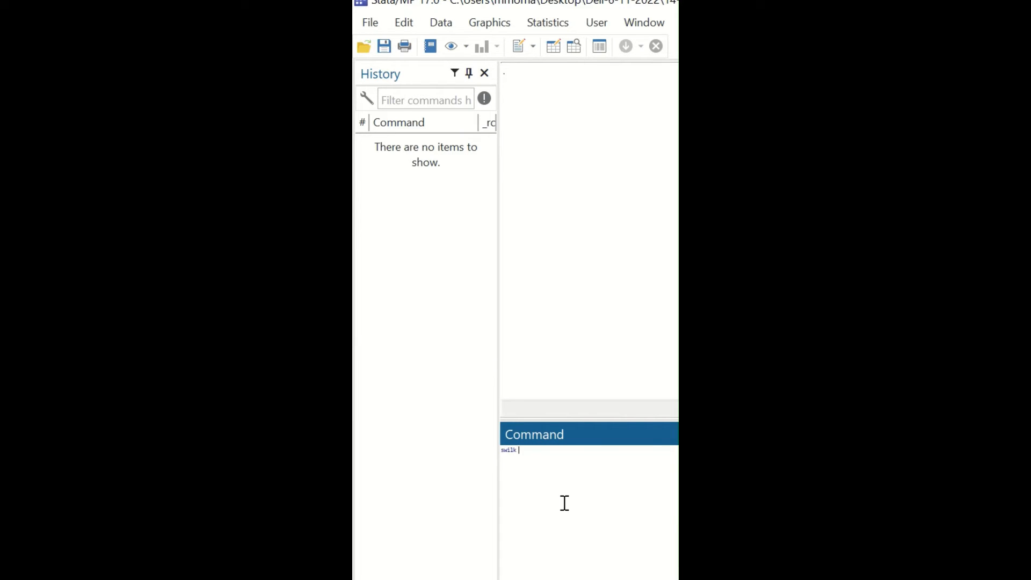
Run 'swilk age' to get the Shapiro-Wilk W test for age.
text(age)
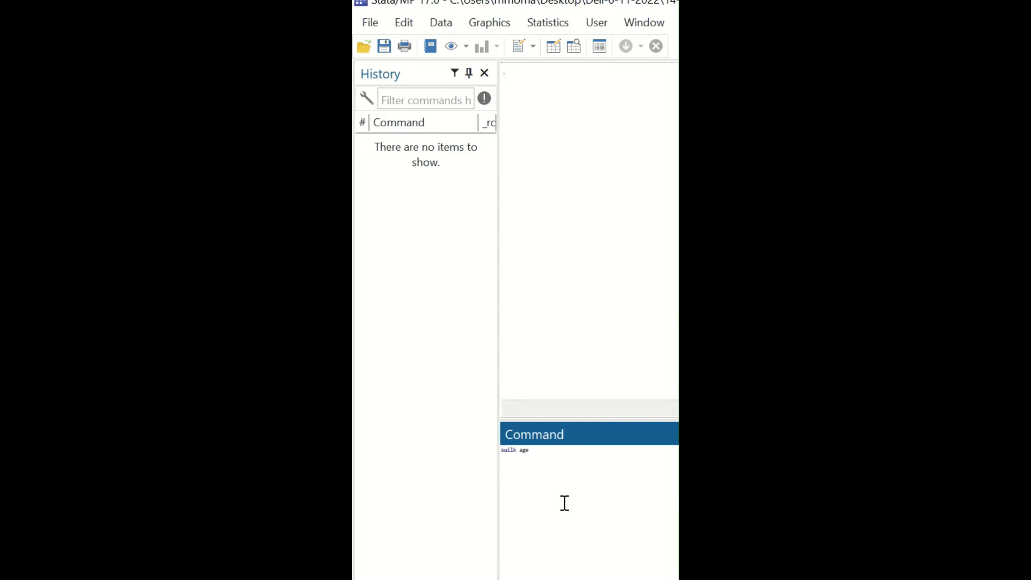
key(Return)
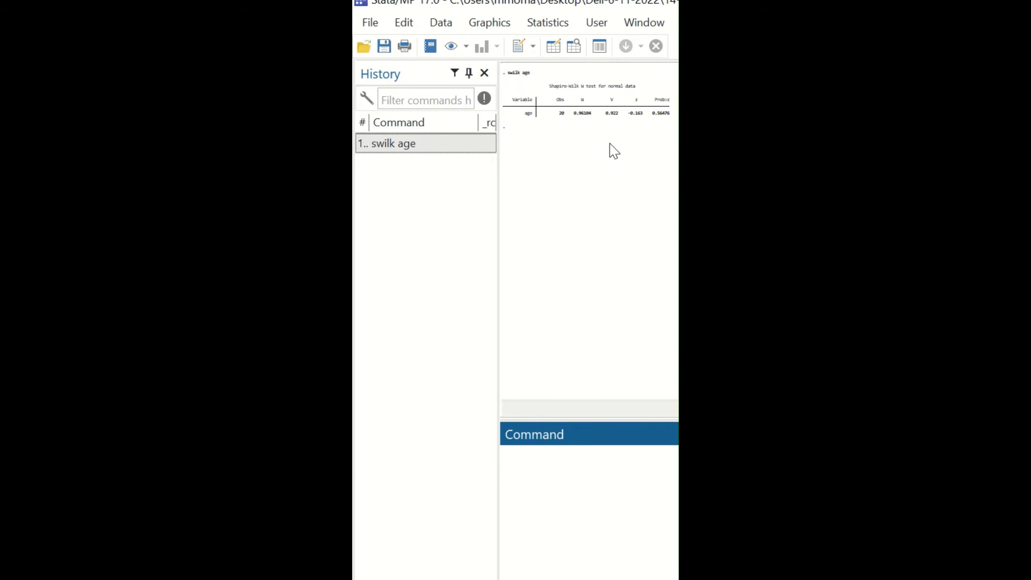
click(559, 451)
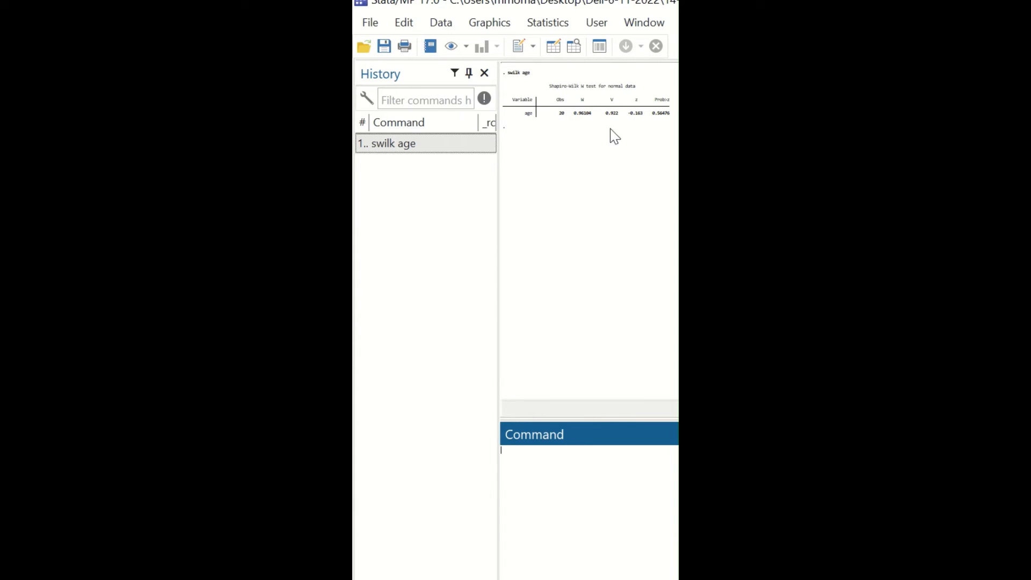
mouse_move(668, 123)
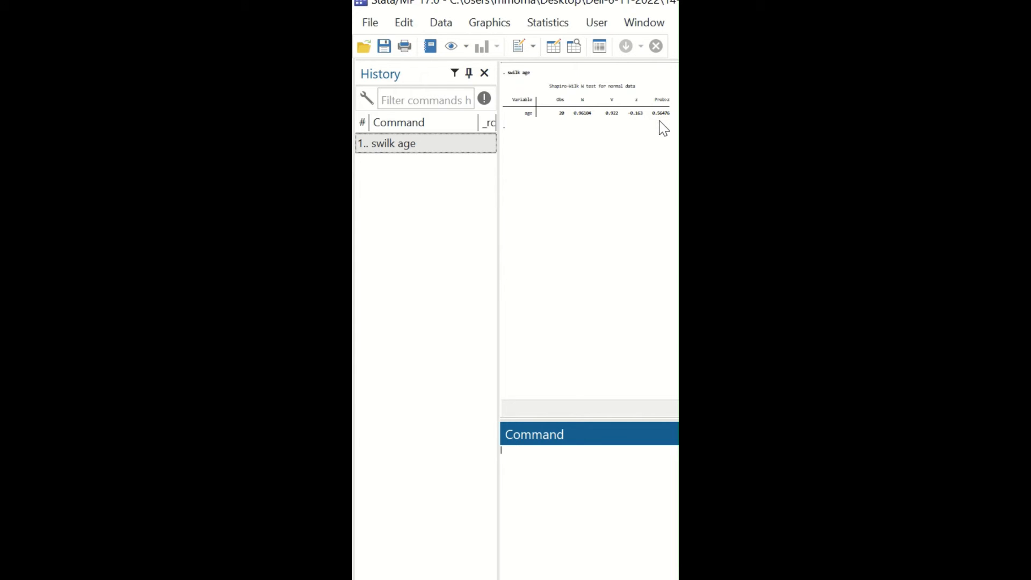
mouse_move(625, 183)
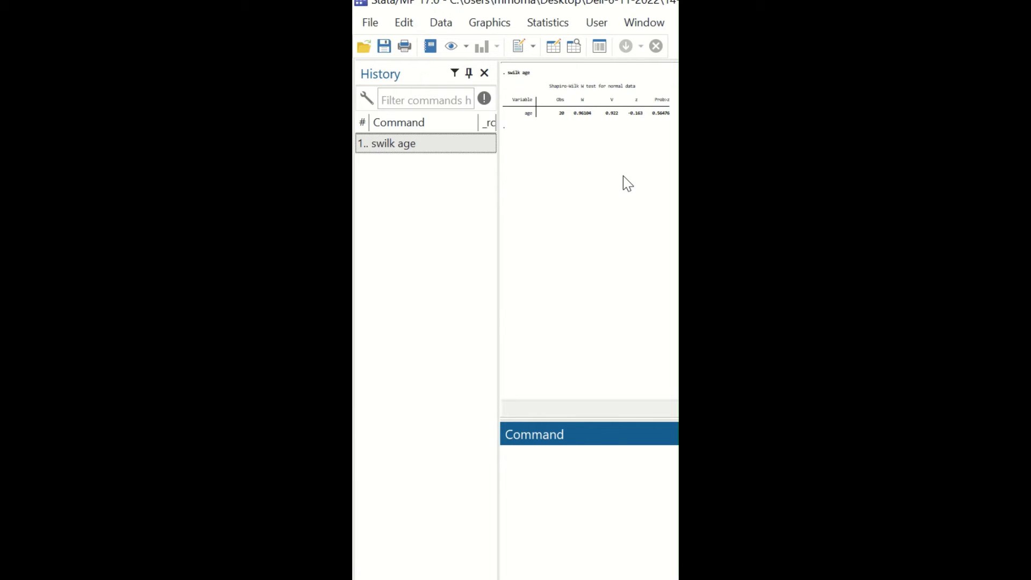
click(586, 450)
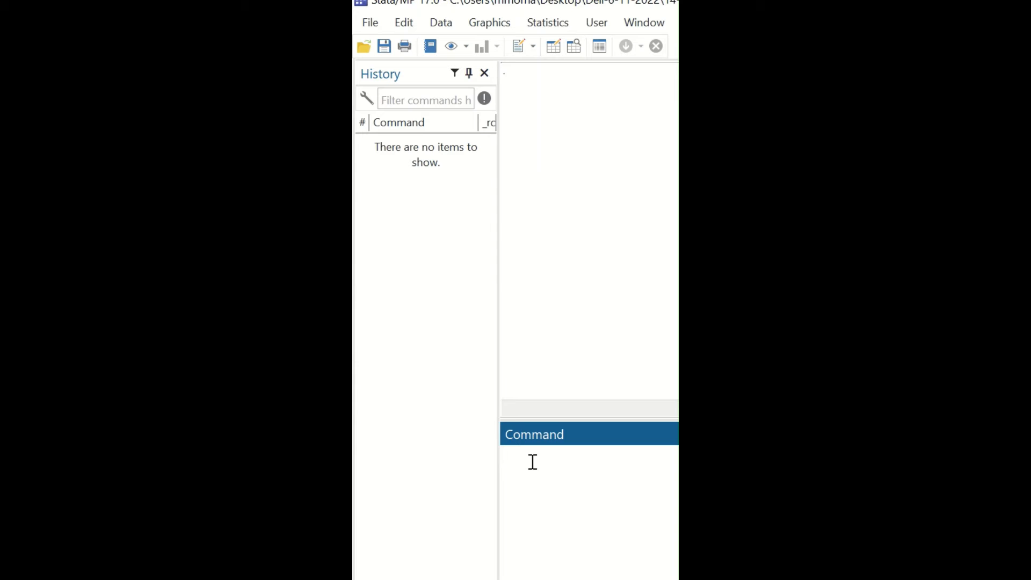
Run 'sfrancia age' to get the Shapiro-Francia W' test for age.
text(sfrancia)
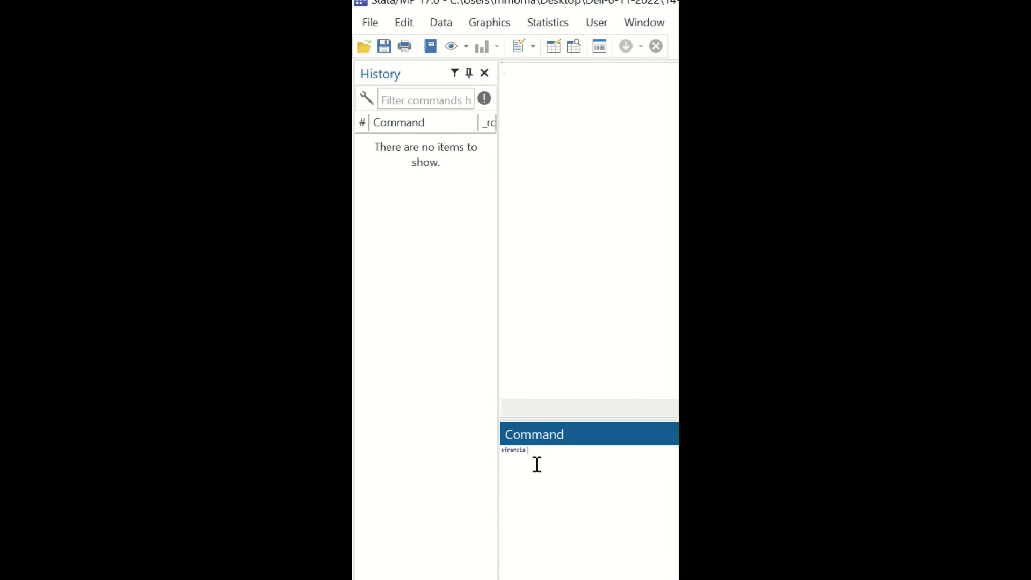
key(Return)
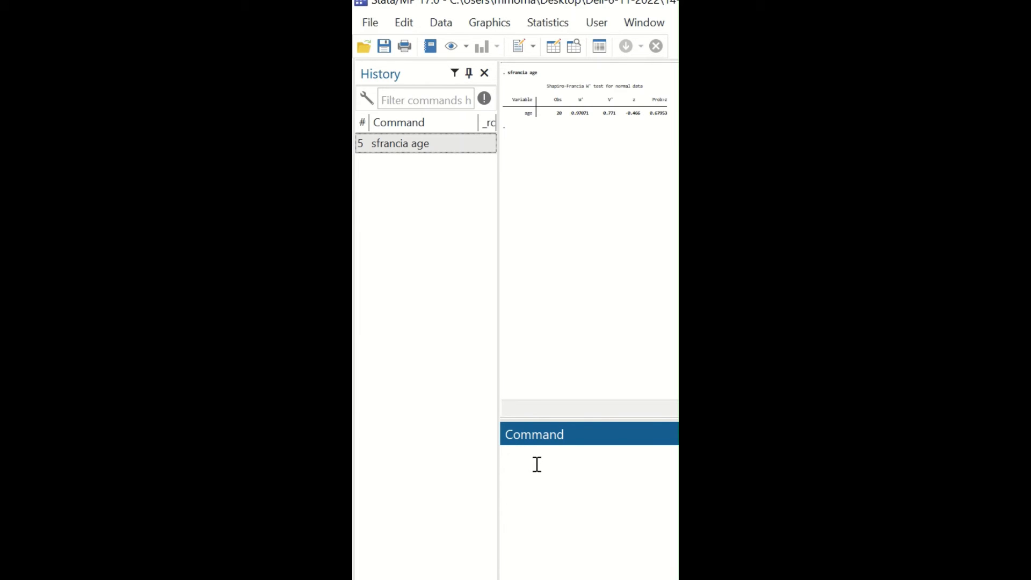
click(535, 450)
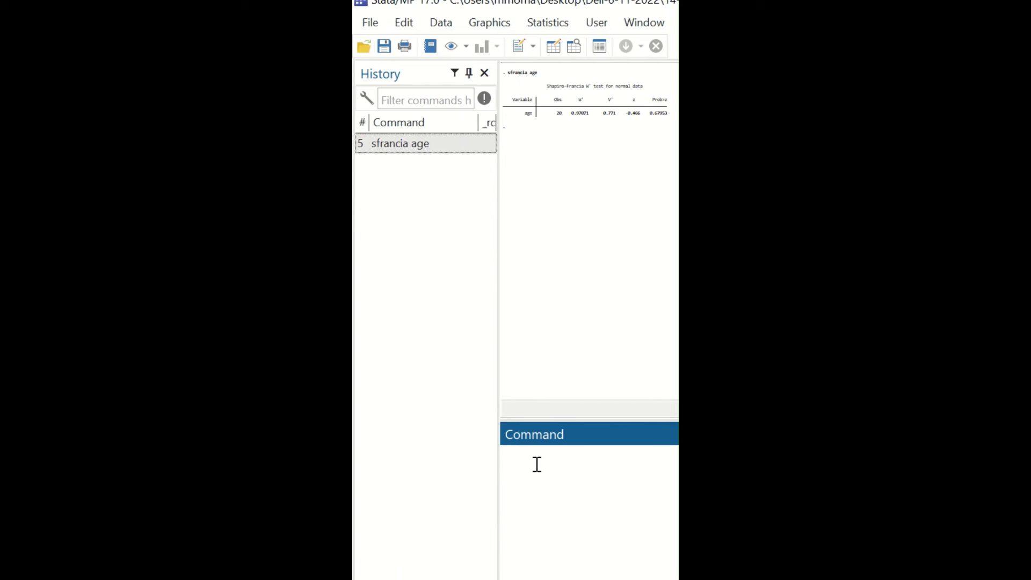
click(585, 451)
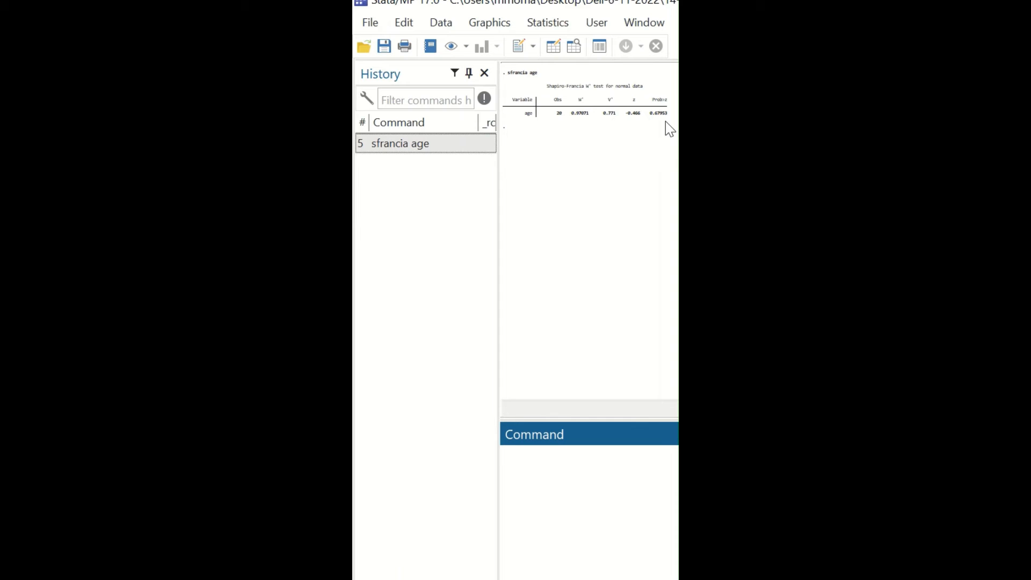
click(588, 451)
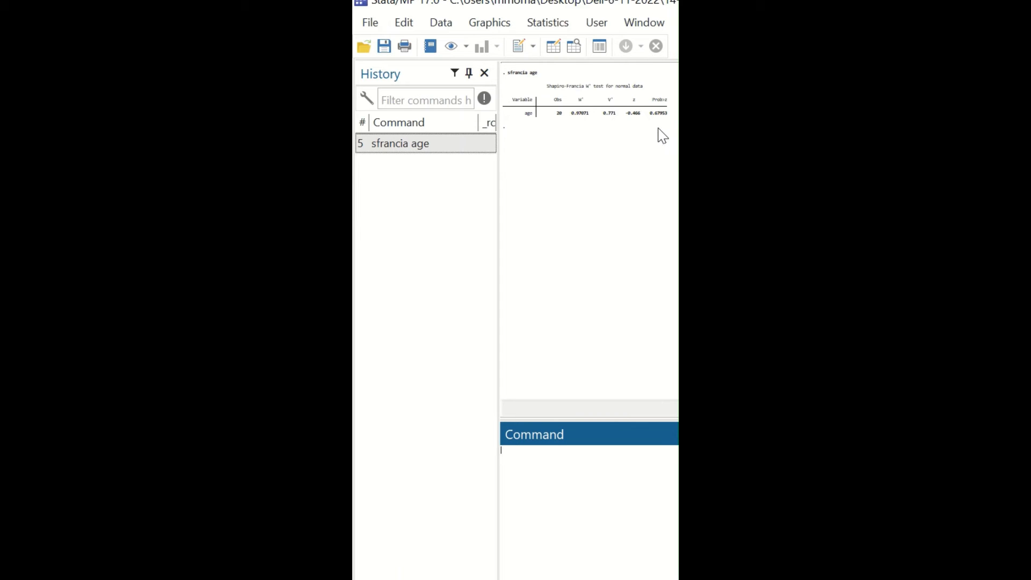
mouse_move(653, 171)
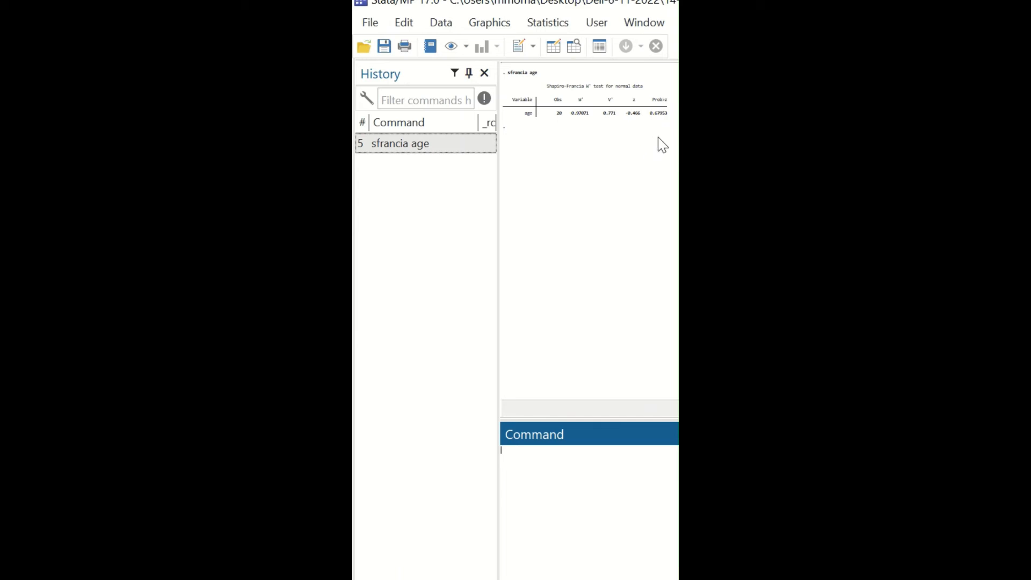
mouse_move(656, 155)
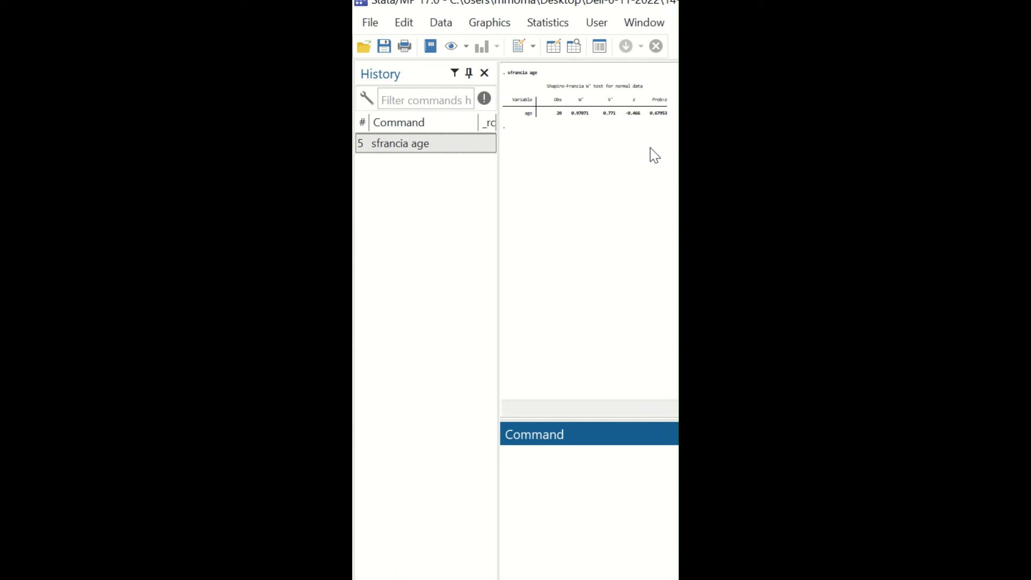